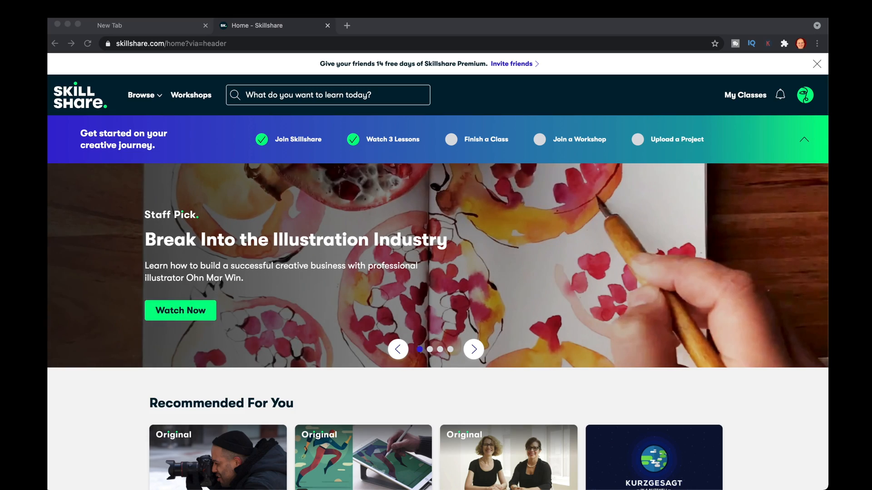
Search Skillshare for 'Video Games' classes and browse down through the 782 results.
left_click(473, 349)
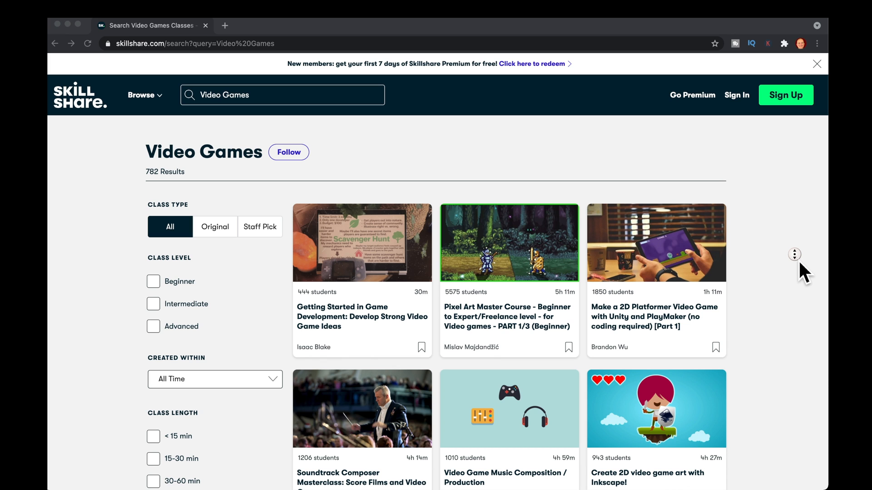
scroll("down", 3)
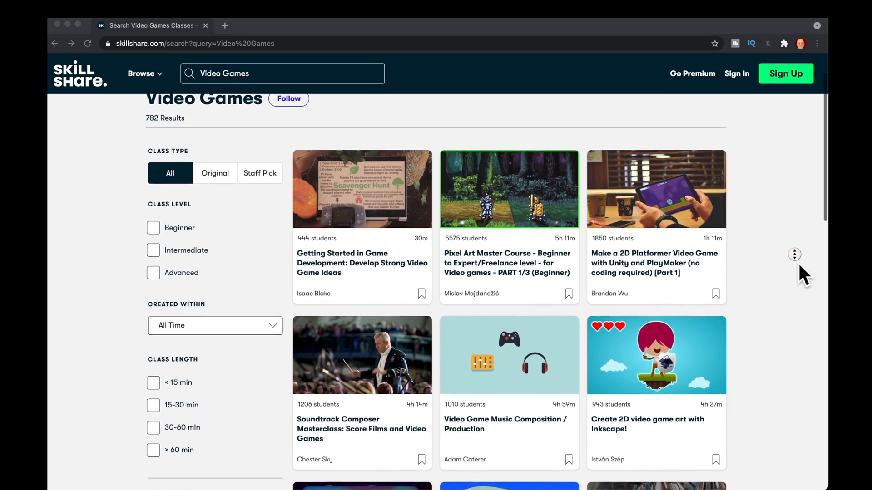
scroll("down", 3)
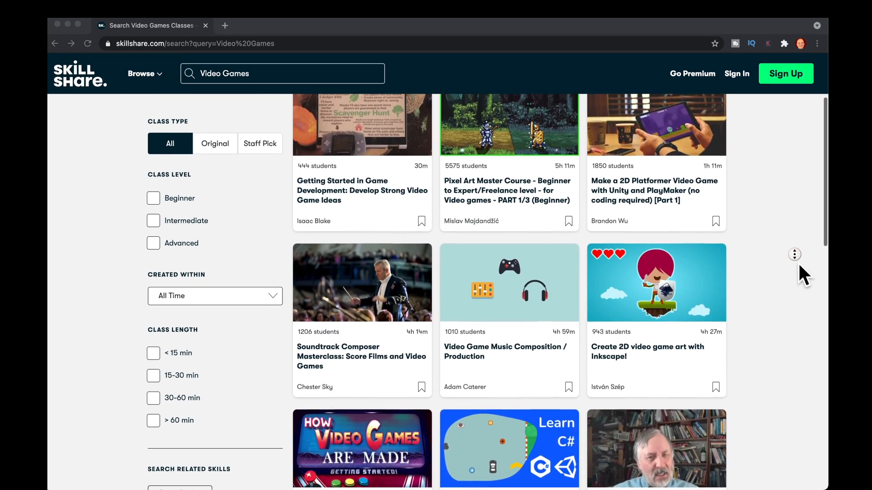
scroll("down", 3)
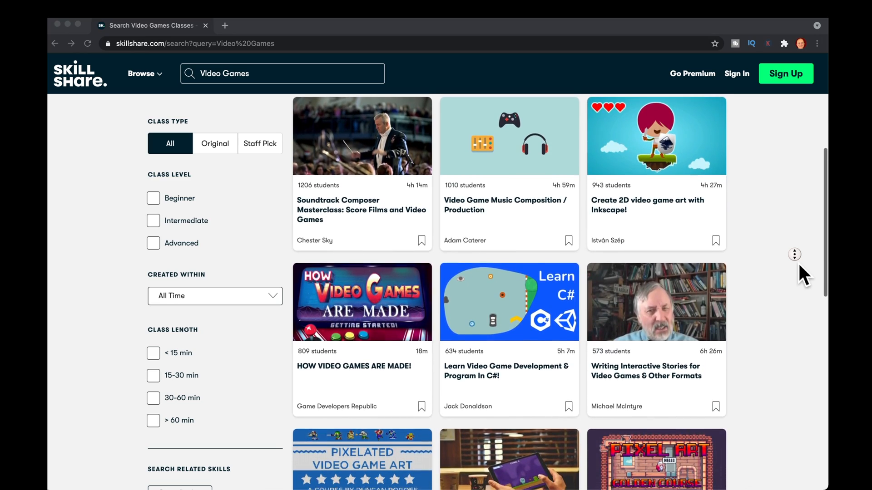
scroll("down", 3)
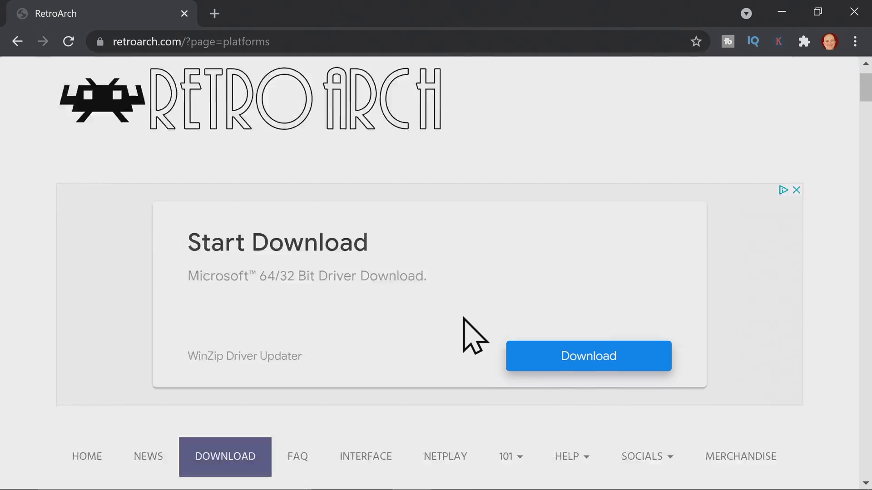
Browse down the RetroArch platforms download page.
scroll("down", 3)
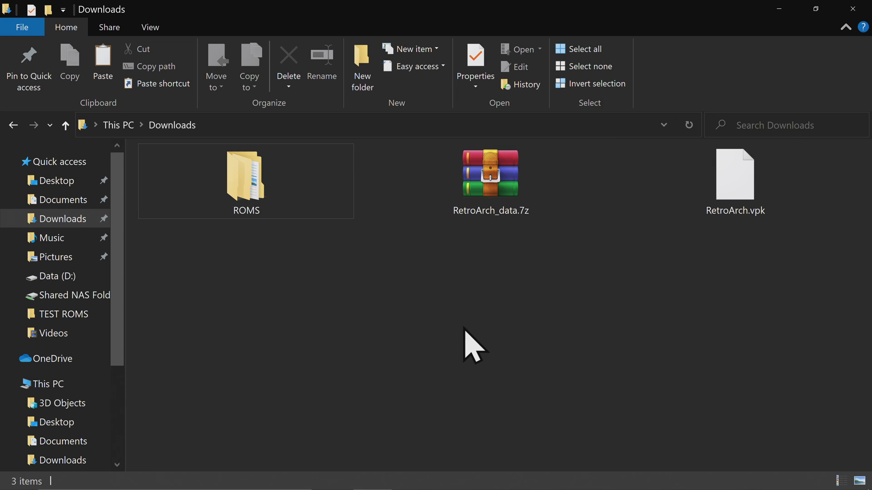
Look inside the ROMS > Genesis folder, then return to Downloads.
double_click(245, 176)
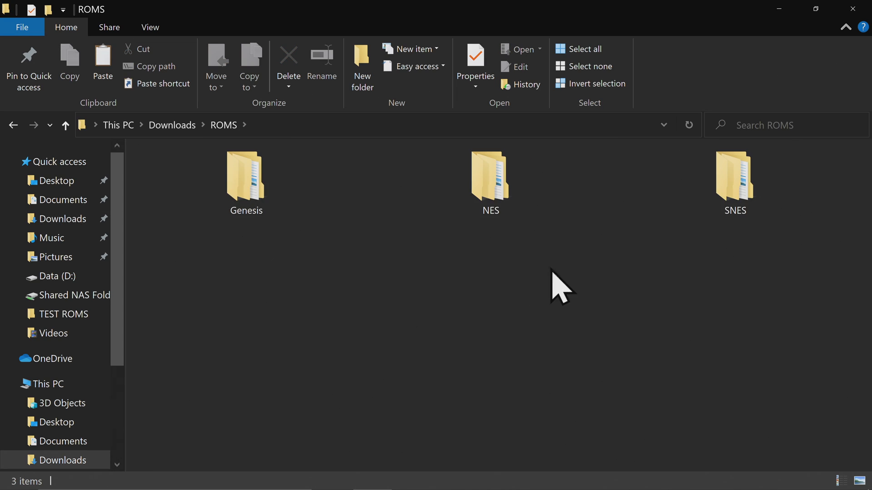
left_click(245, 178)
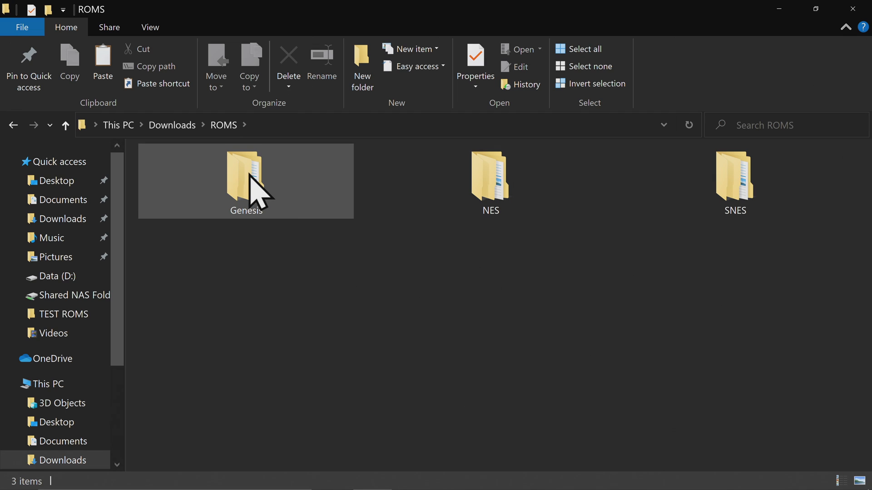
double_click(245, 178)
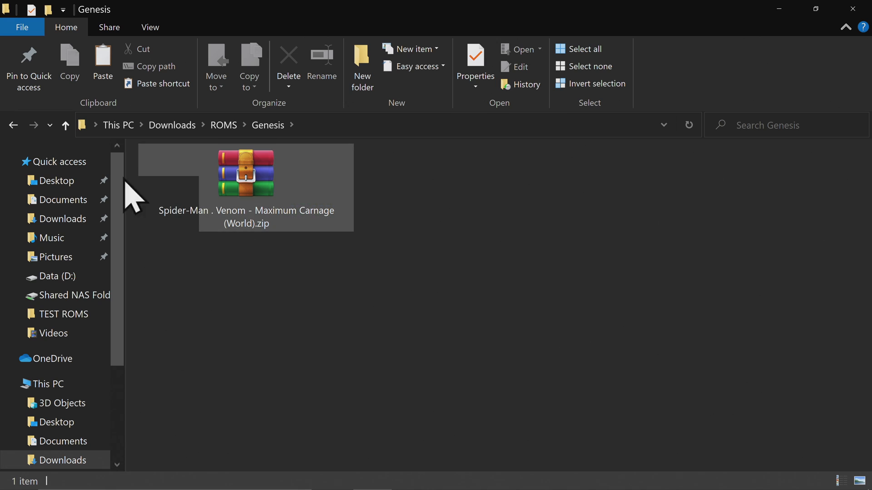
left_click(13, 125)
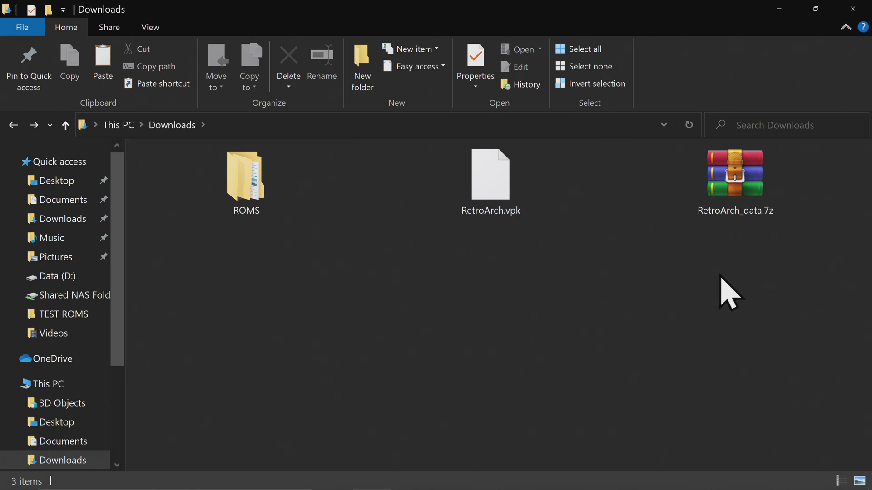
Extract RetroArch_data.7z into a RetroArch_data folder in Downloads.
right_click(733, 175)
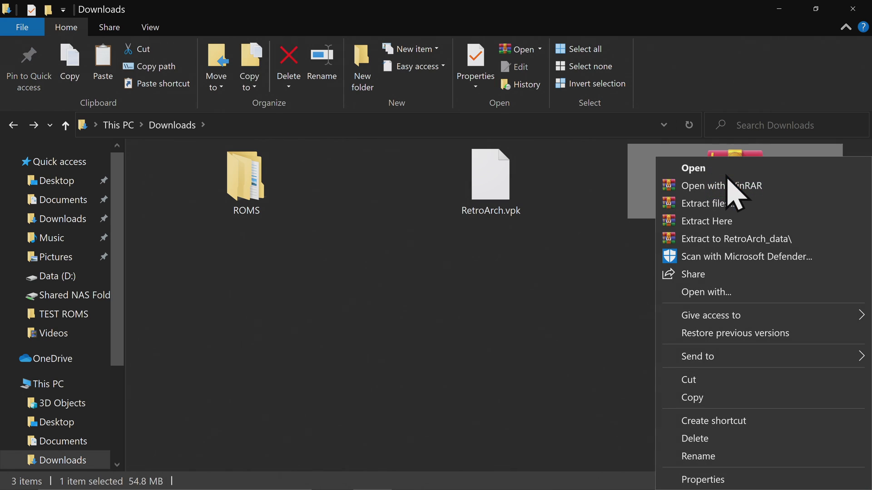
left_click(736, 239)
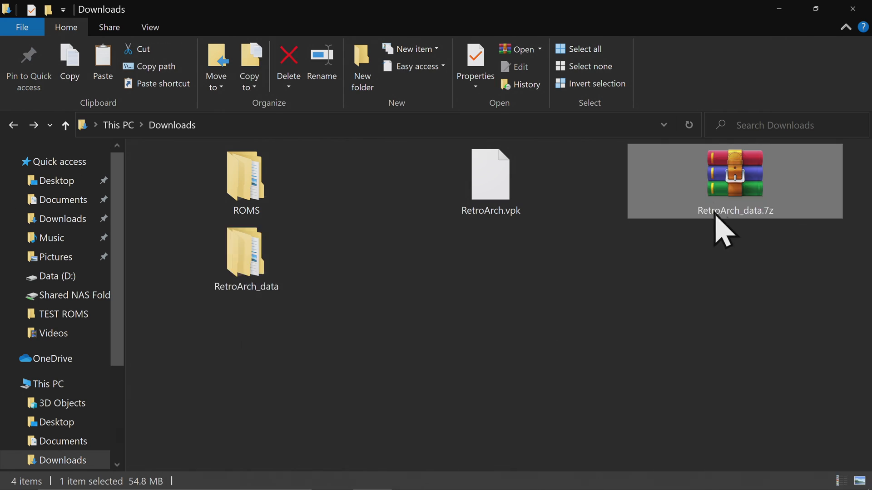
right_click(734, 176)
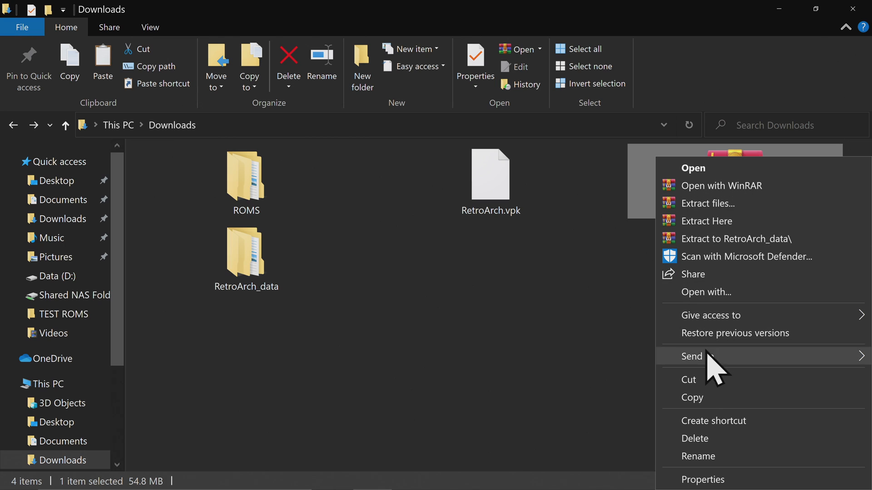
mouse_move(693, 437)
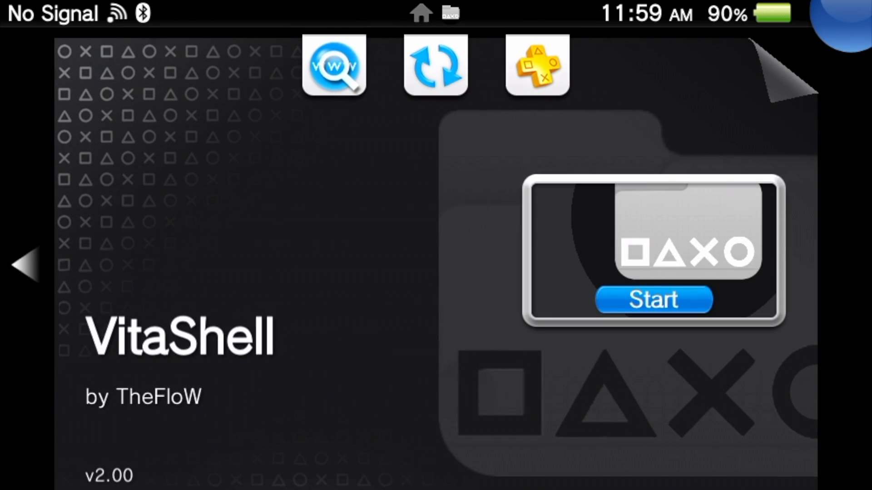
Start VitaShell from its LiveArea screen on the Vita.
left_click(653, 299)
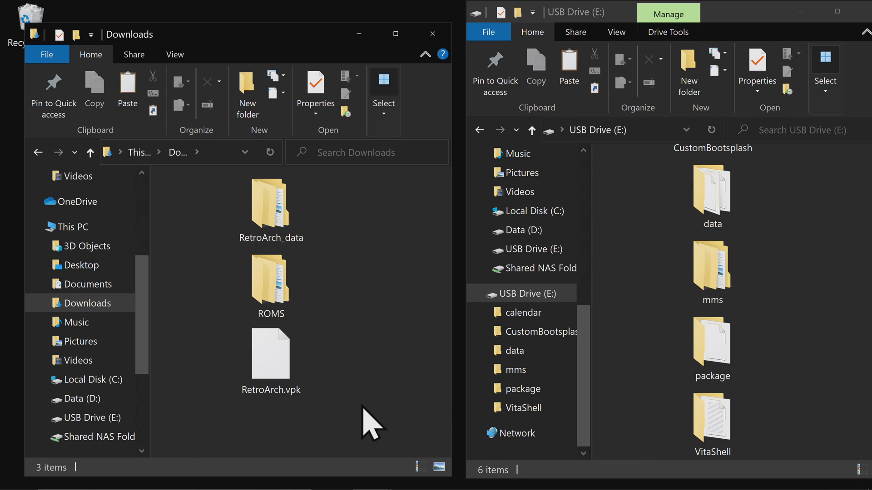
Copy RetroArch_data, ROMS and RetroArch.vpk to USB Drive (E:) and close the Downloads window.
left_click(271, 354)
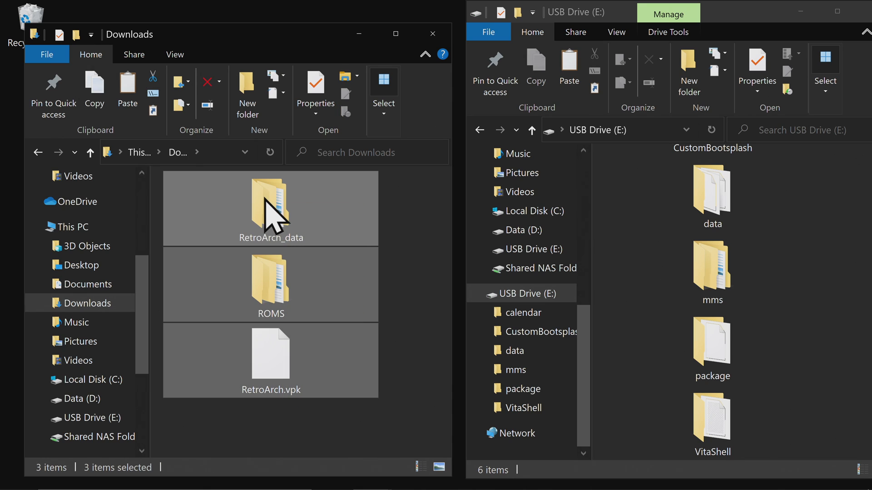
right_click(270, 209)
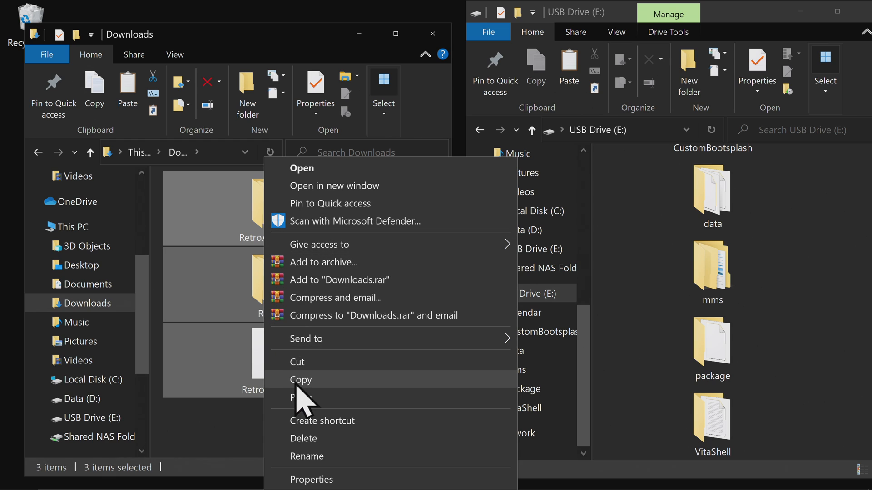
left_click(300, 380)
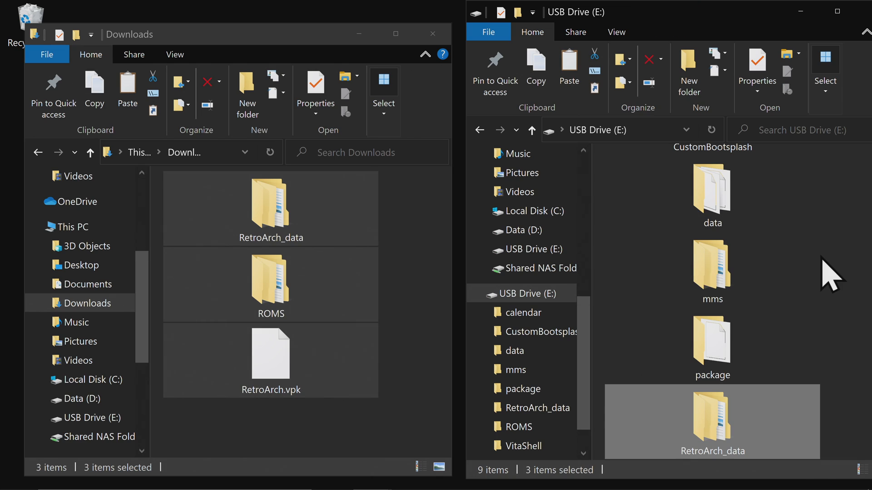
mouse_move(866, 14)
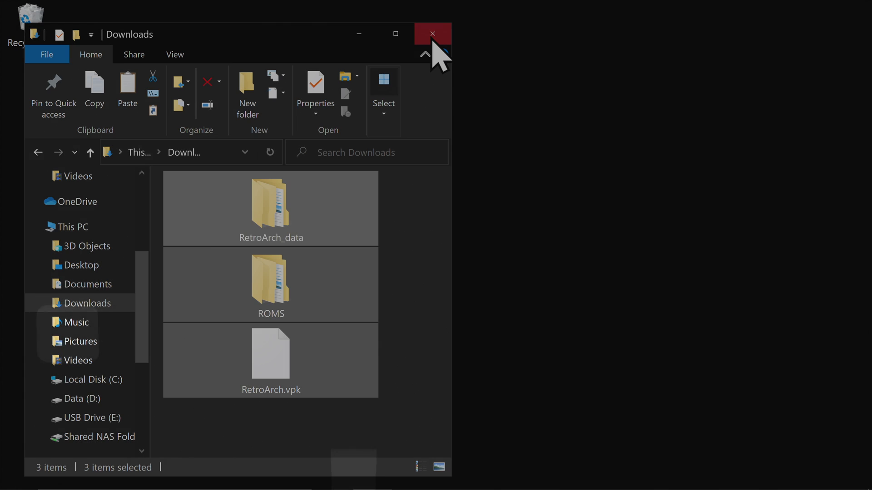
left_click(432, 34)
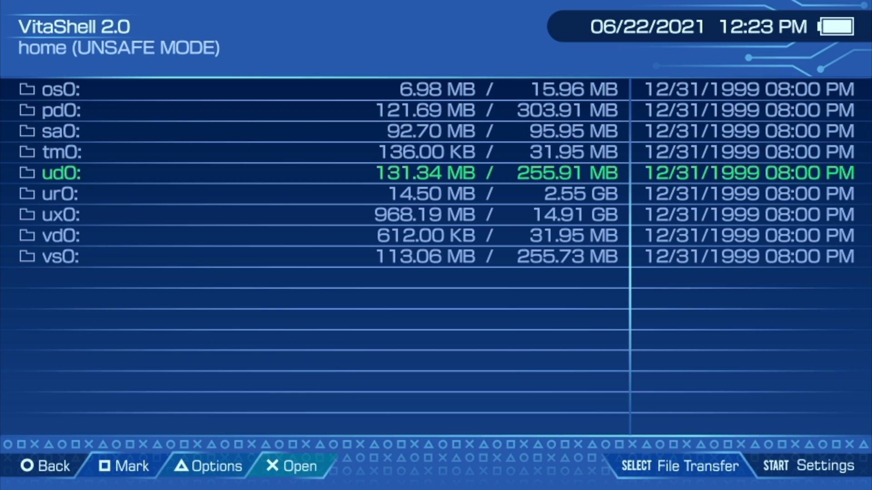
Install the RetroArch.vpk package from ux0: storage, confirming with Yes.
key("down")
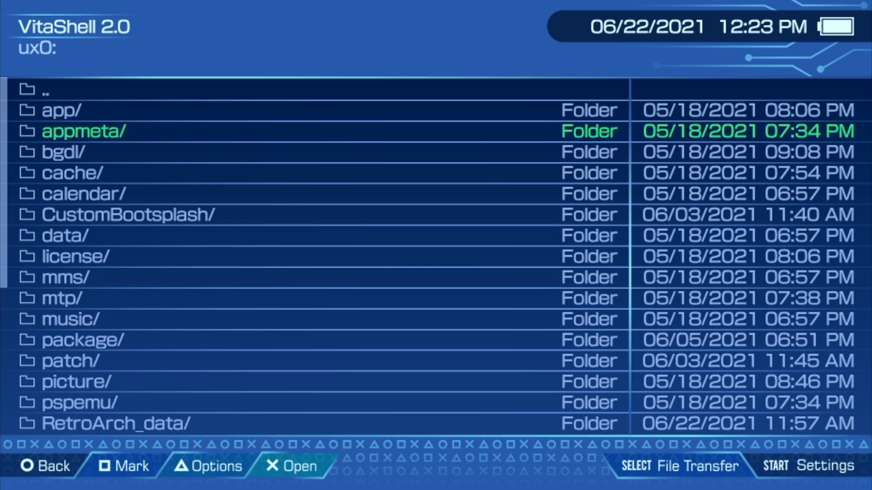
scroll("down", 3)
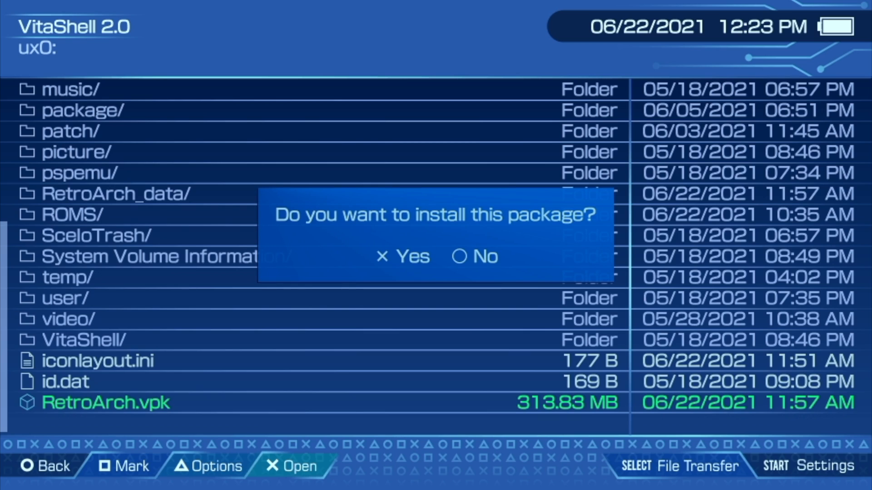
left_click(400, 257)
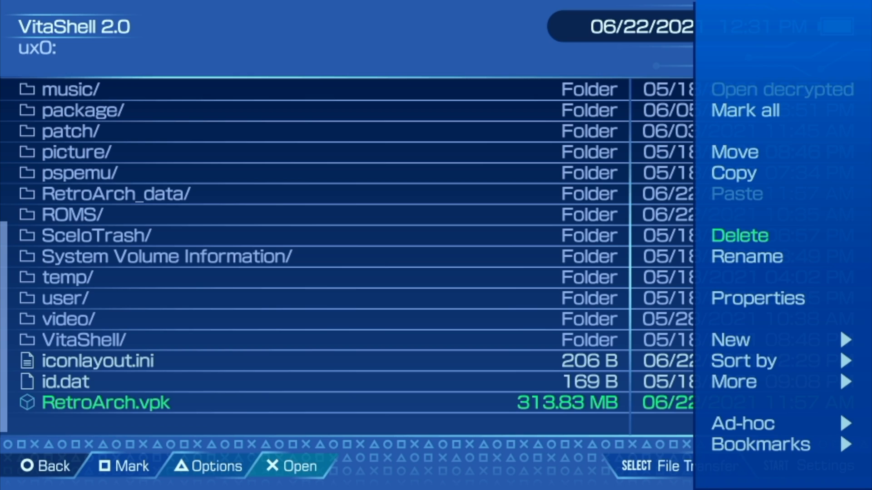
Delete the leftover RetroArch.vpk file via the Triangle options menu.
left_click(738, 236)
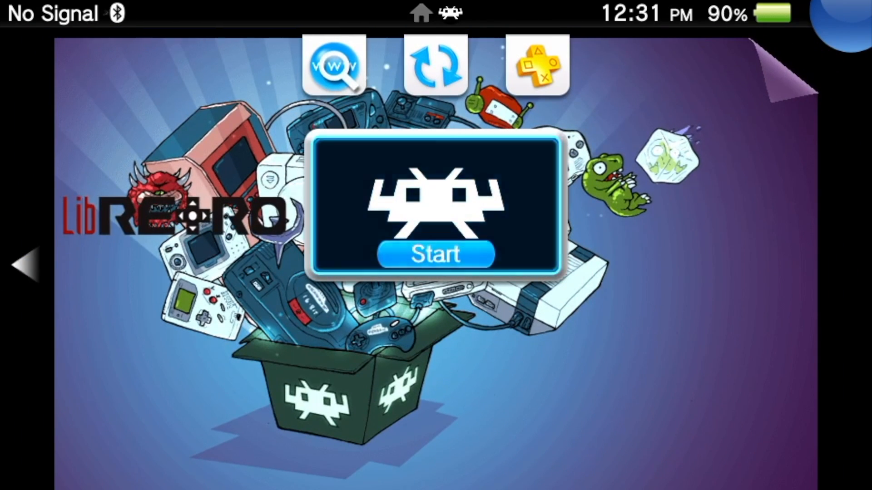
Launch RetroArch and run Update Assets from Main Menu > Online Updater.
left_click(435, 254)
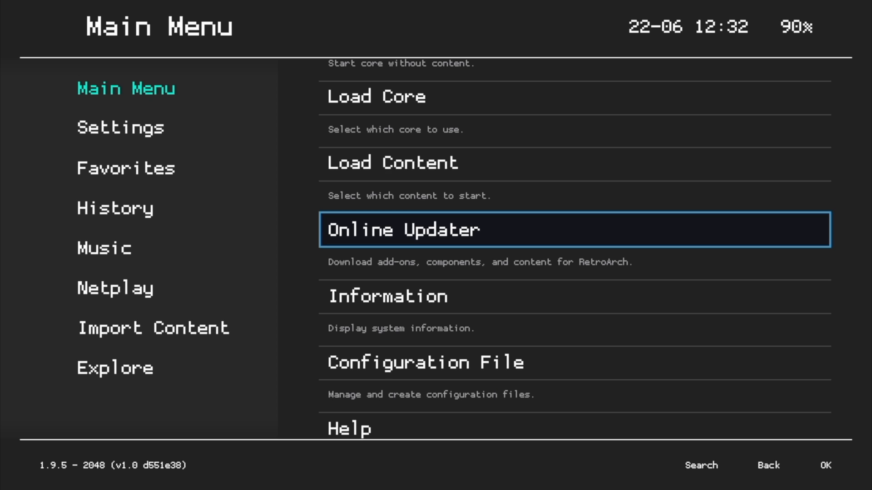
left_click(404, 230)
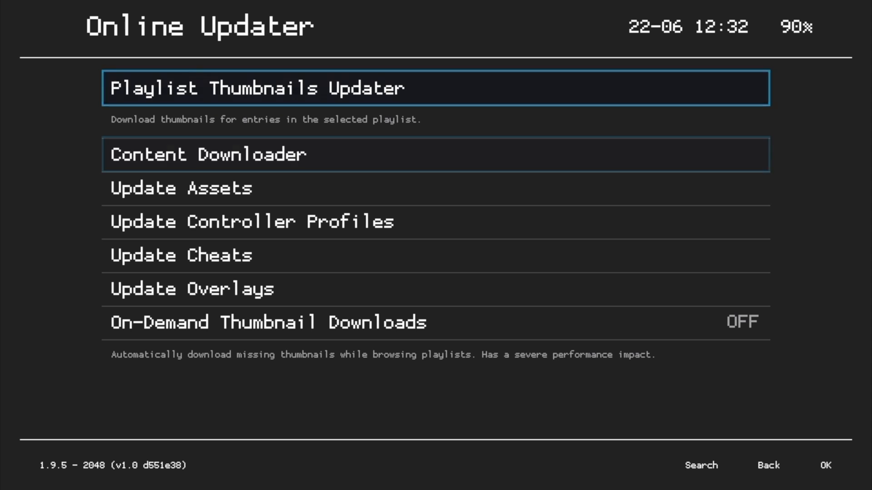
key("Down")
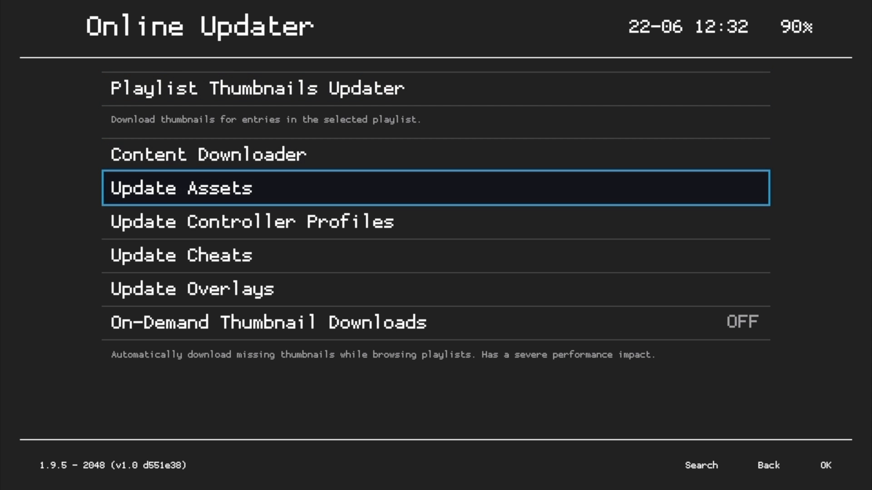
left_click(182, 187)
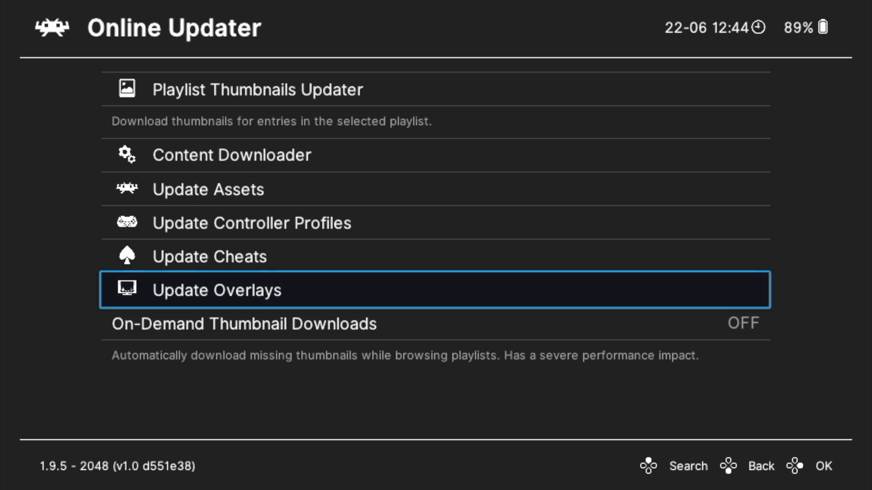
Run Update Overlays in the Online Updater and head back toward the Main Menu.
left_click(216, 290)
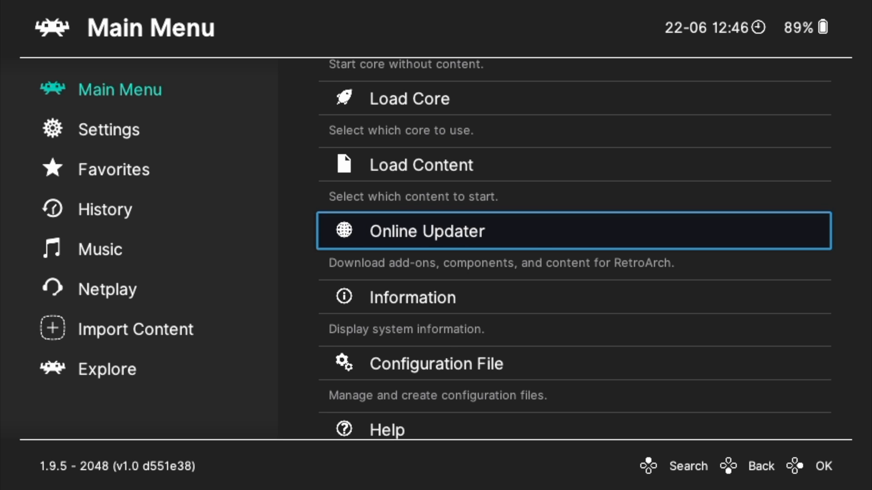
scroll("down", 3)
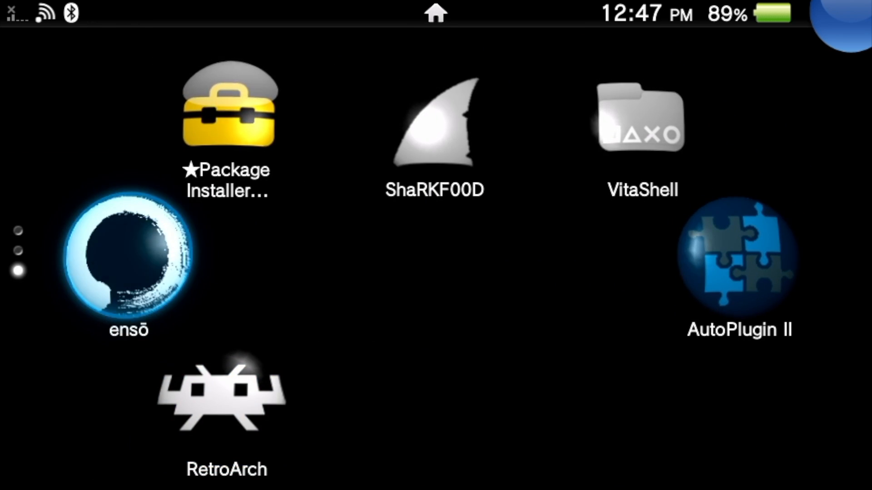
Launch VitaShell and copy the 7 marked folders in ux0:RetroArch_data/retroarch.
left_click(641, 114)
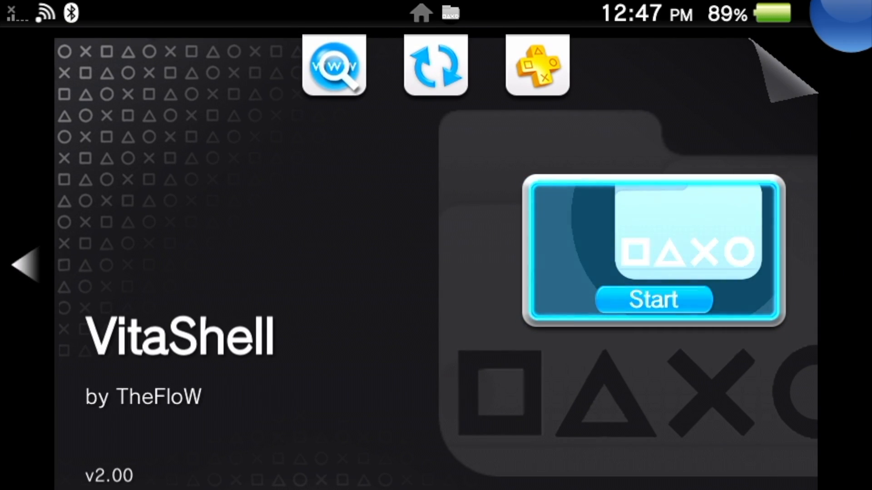
left_click(653, 299)
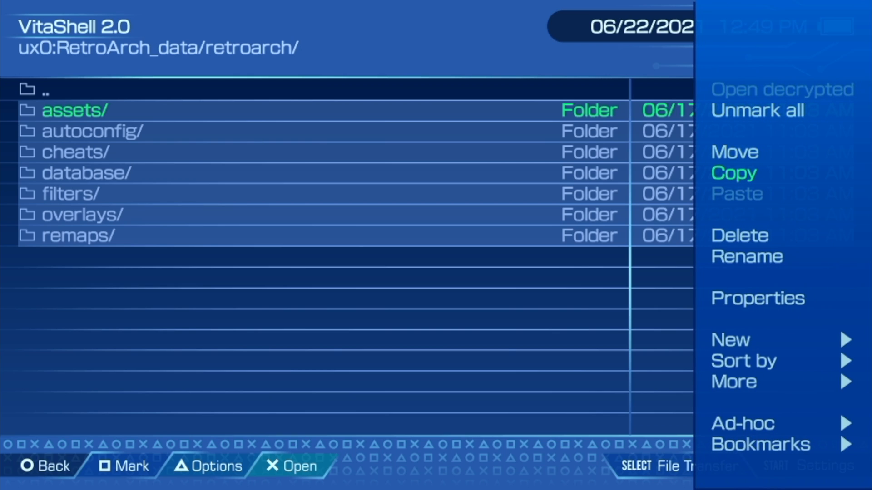
left_click(733, 172)
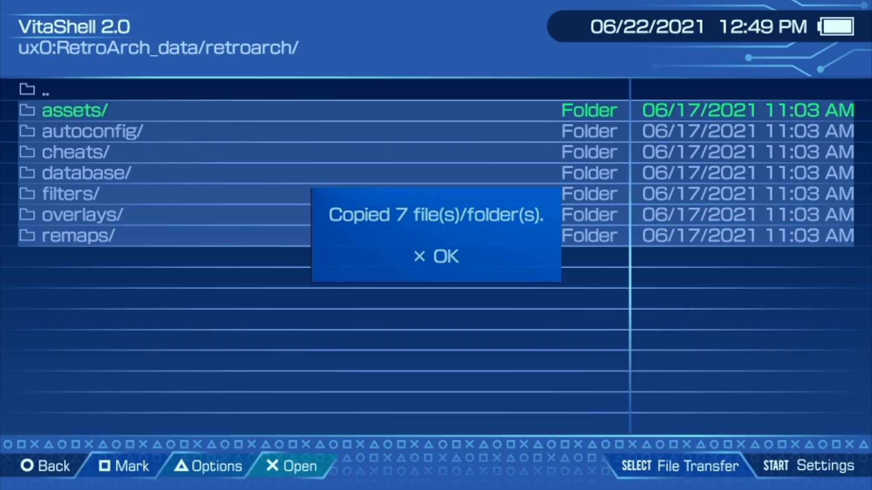
left_click(436, 256)
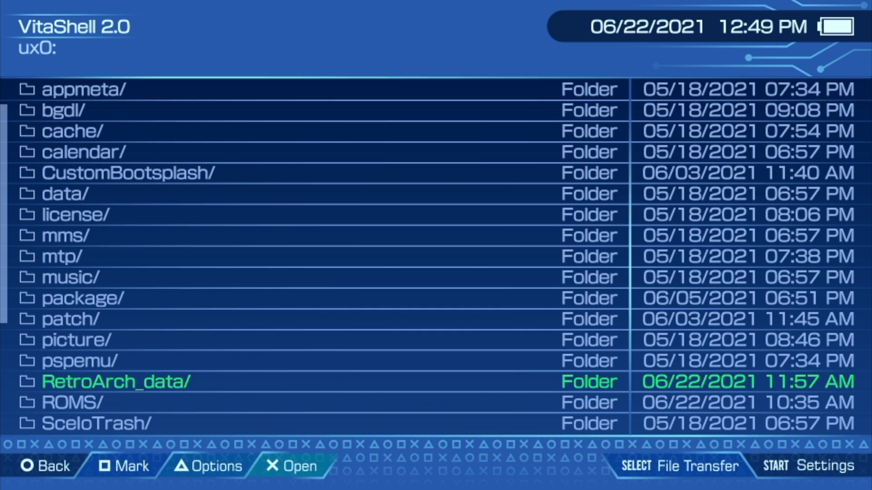
Navigate up to ux0:, enter the data folder and move toward retroarch for pasting.
key("Up")
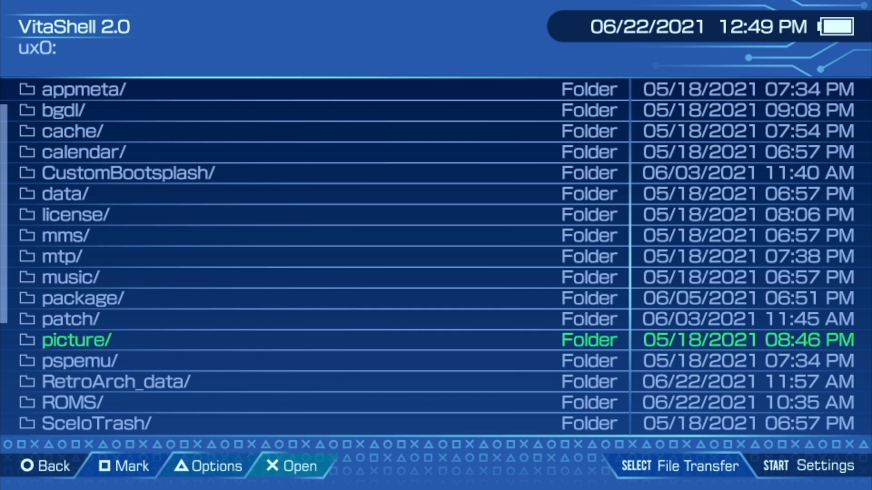
key("Up")
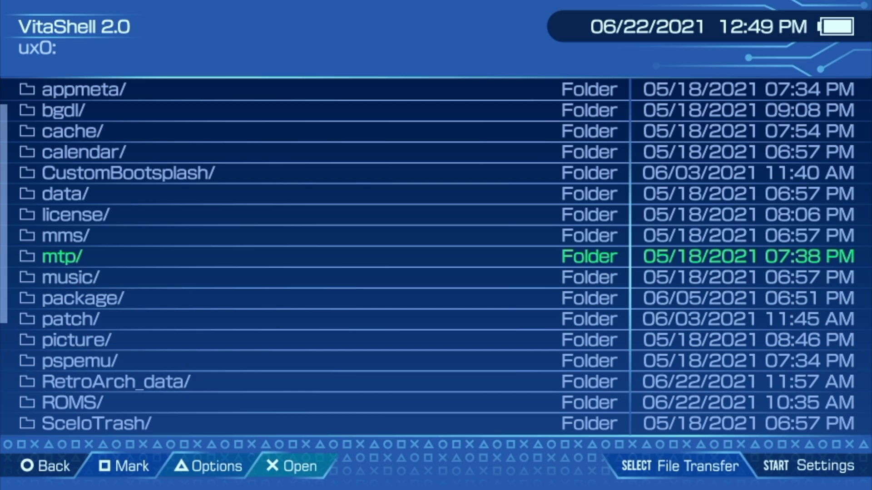
key("Up")
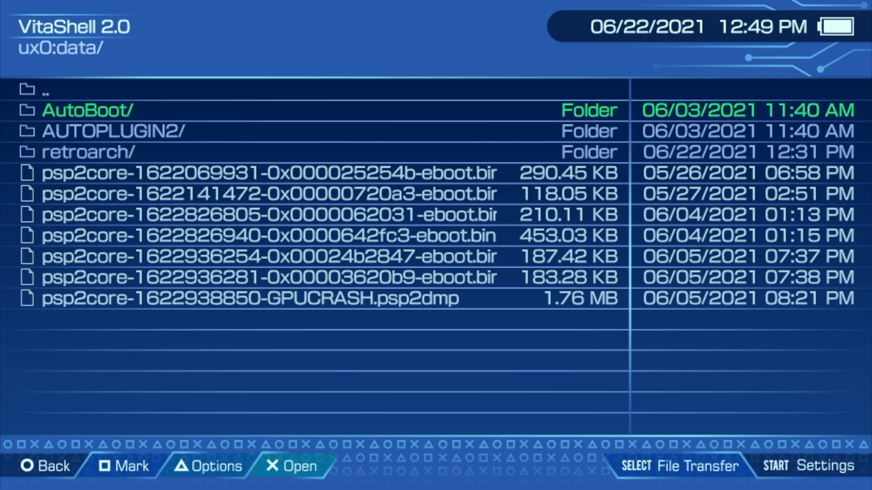
key("Down")
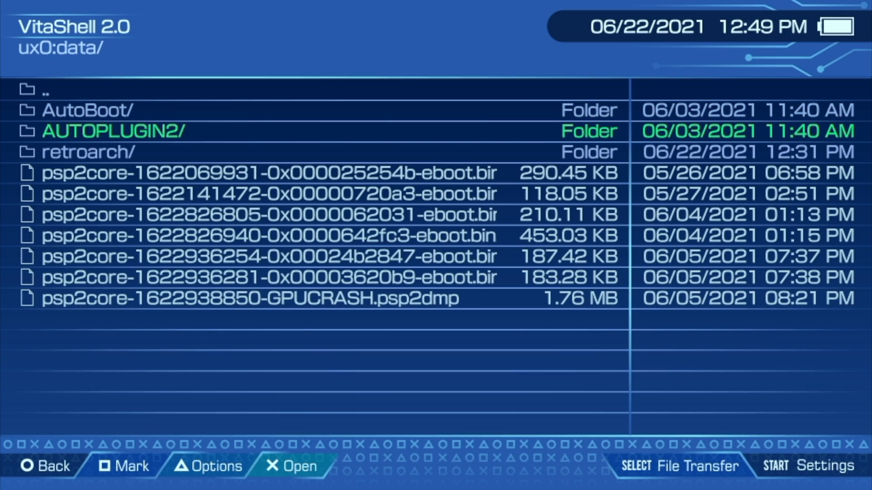
key("down")
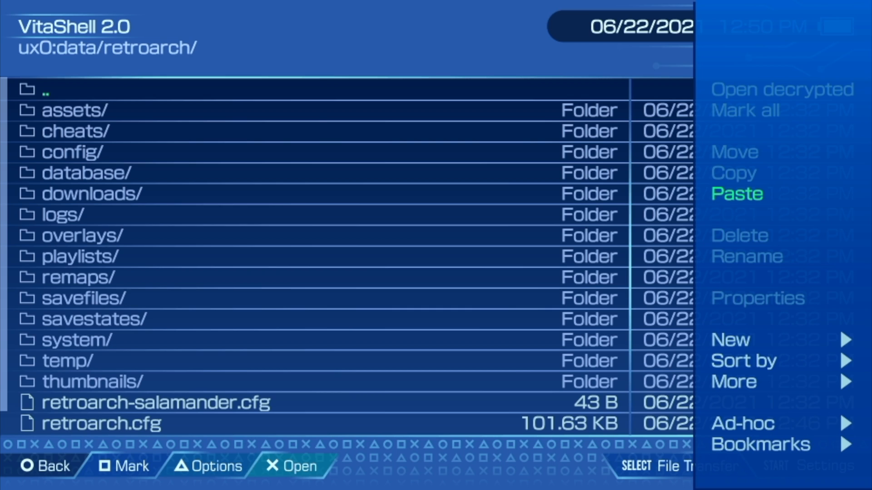
Paste the copied RetroArch folders into ux0:data/retroarch.
left_click(737, 193)
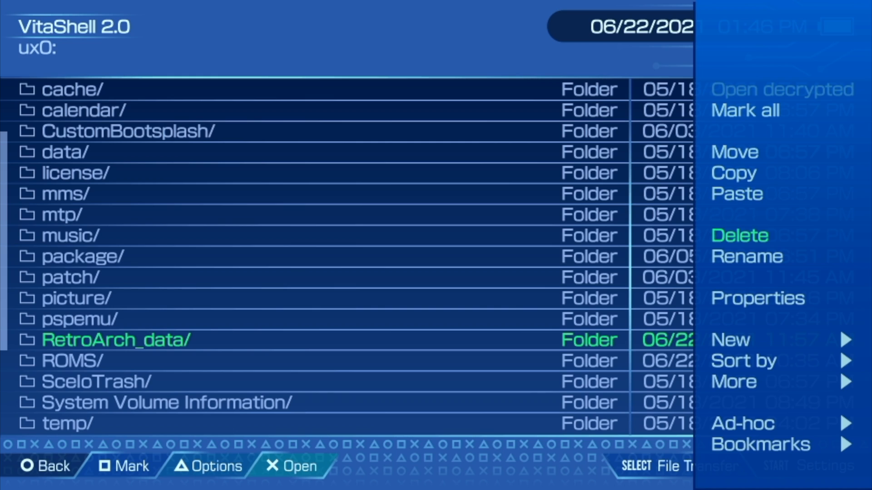
Delete the leftover RetroArch_data folder from ux0: and confirm.
left_click(740, 235)
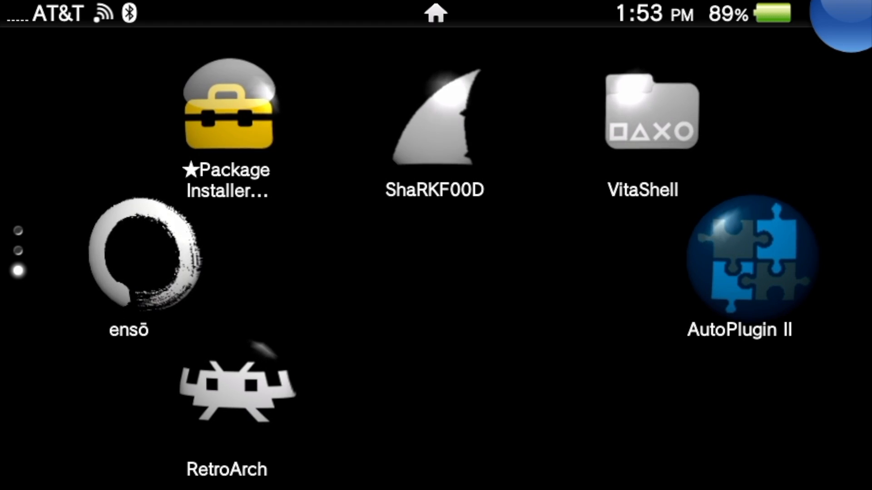
Start RetroArch from its home-screen bubble and LiveArea to reach the Main Menu.
left_click(236, 390)
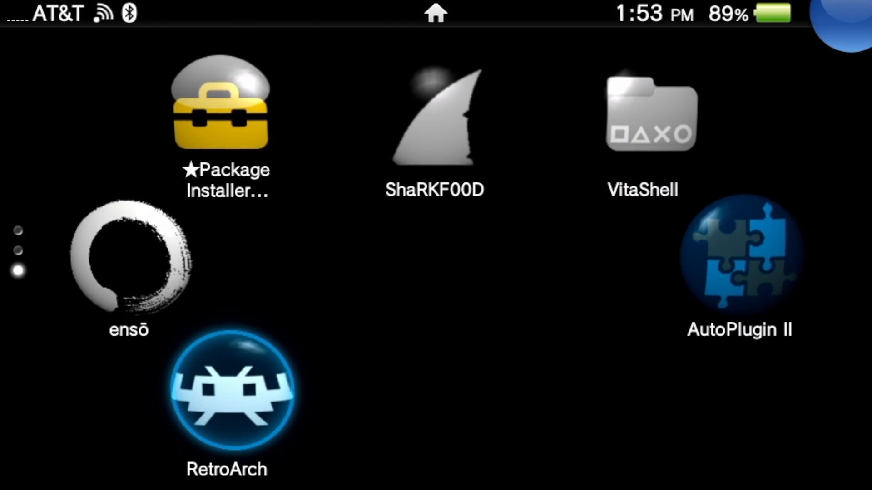
left_click(226, 393)
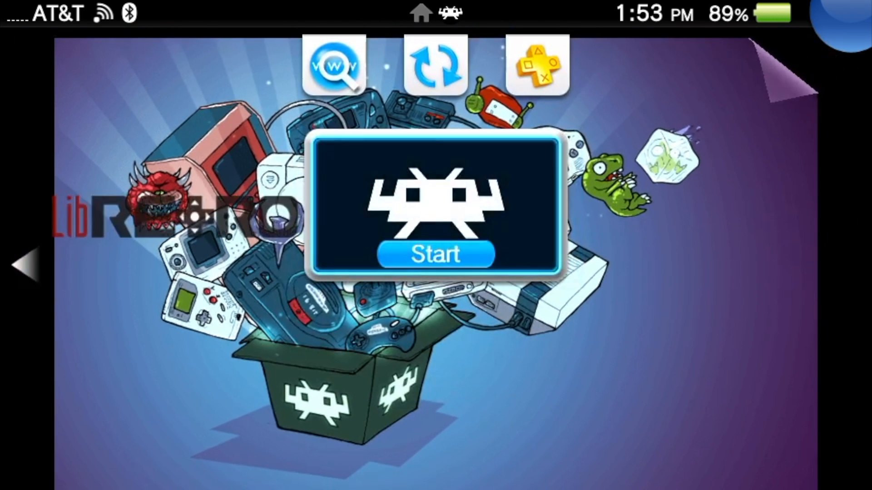
left_click(436, 254)
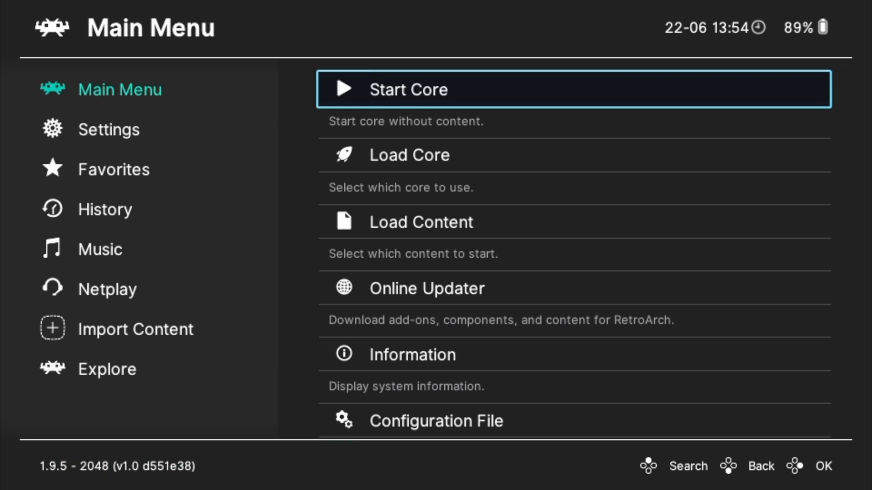
In Settings > User Interface > Menu, choose xmb as the menu driver instead of ozone.
left_click(109, 129)
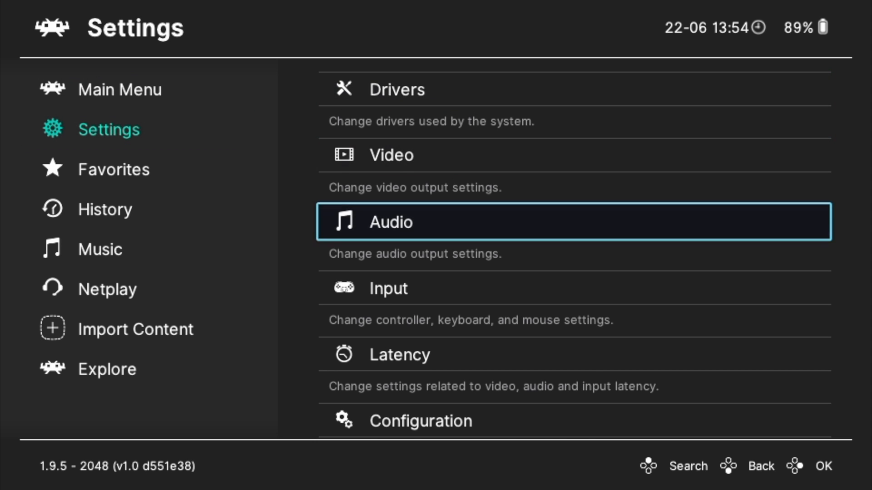
scroll("down", 3)
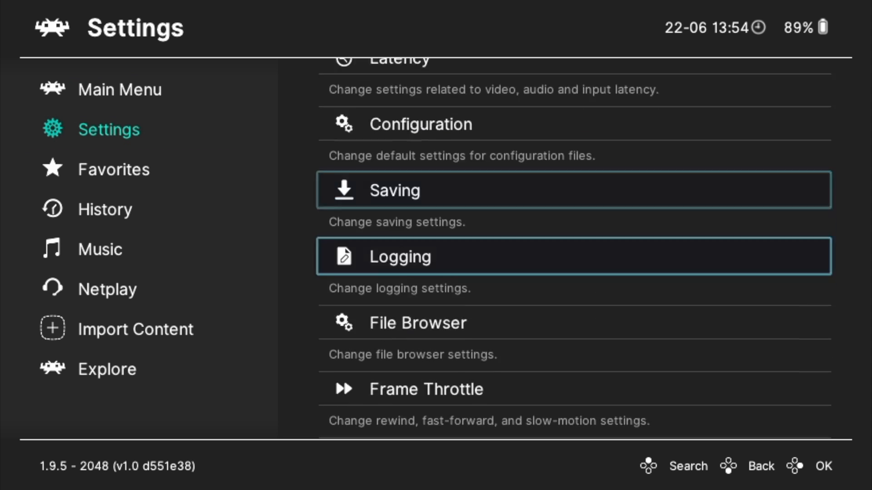
scroll("down", 3)
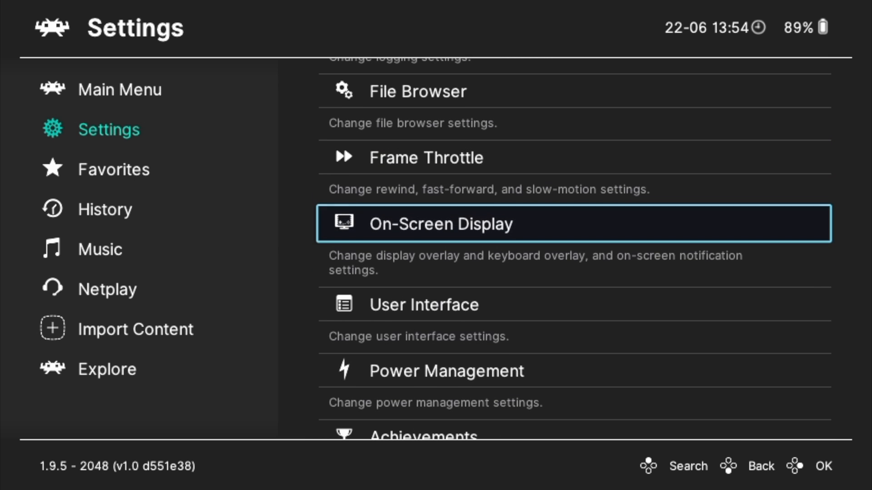
scroll("down", 3)
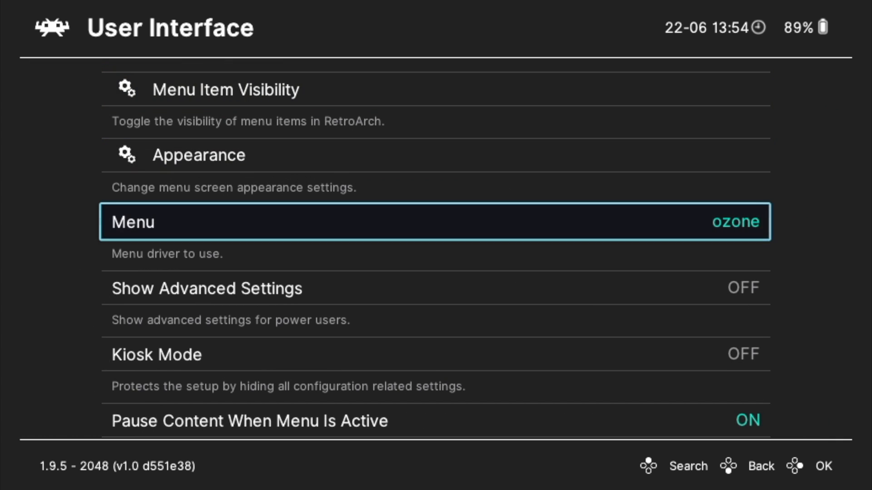
left_click(434, 221)
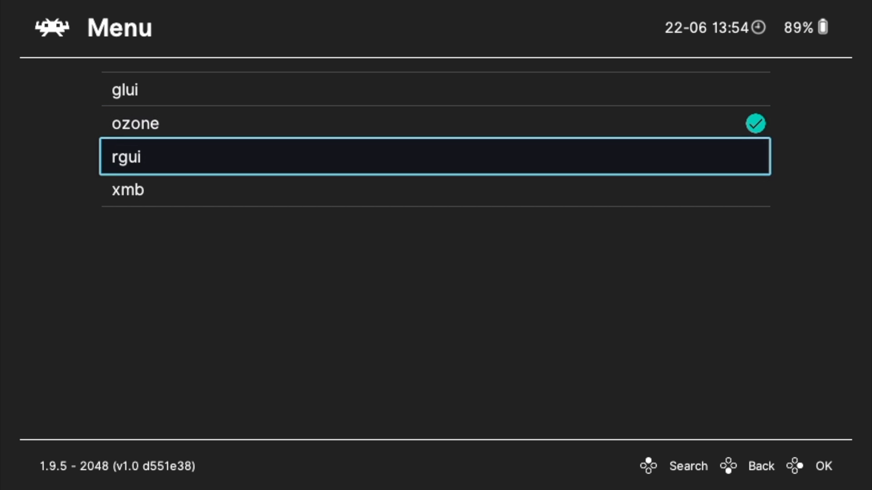
key("Down")
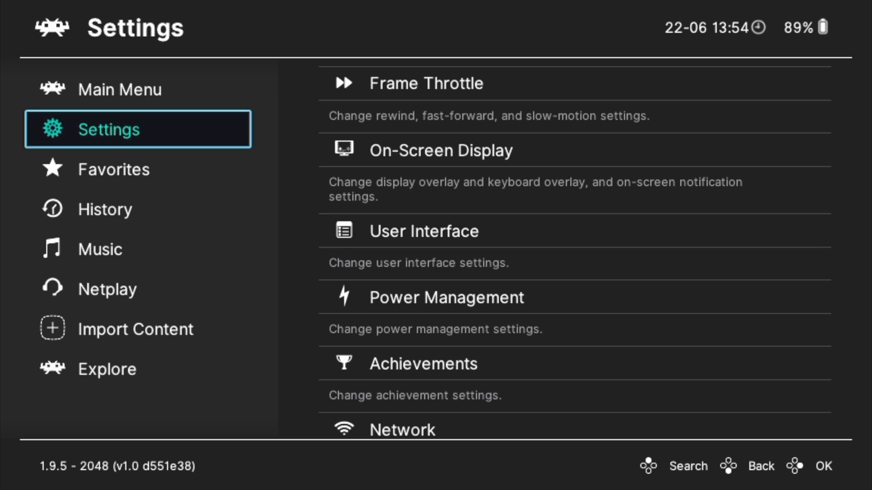
Quit RetroArch from the Main Menu and start it again so the xmb menu loads.
left_click(119, 89)
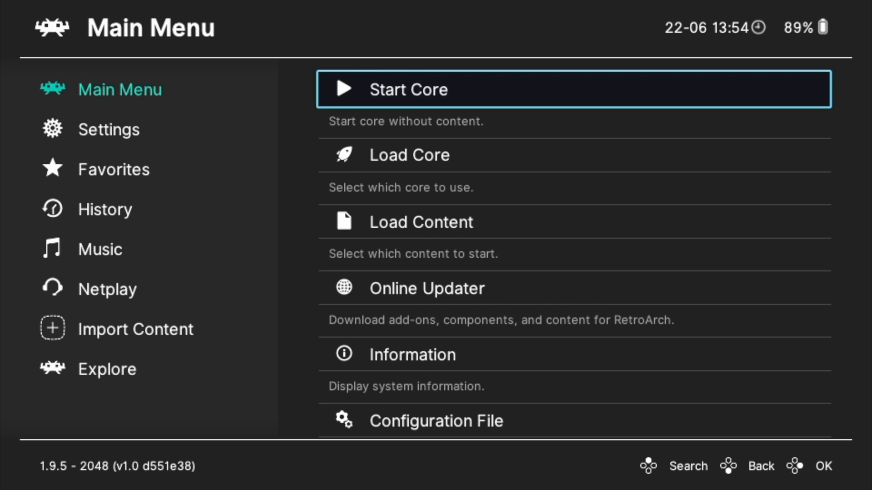
scroll("down", 3)
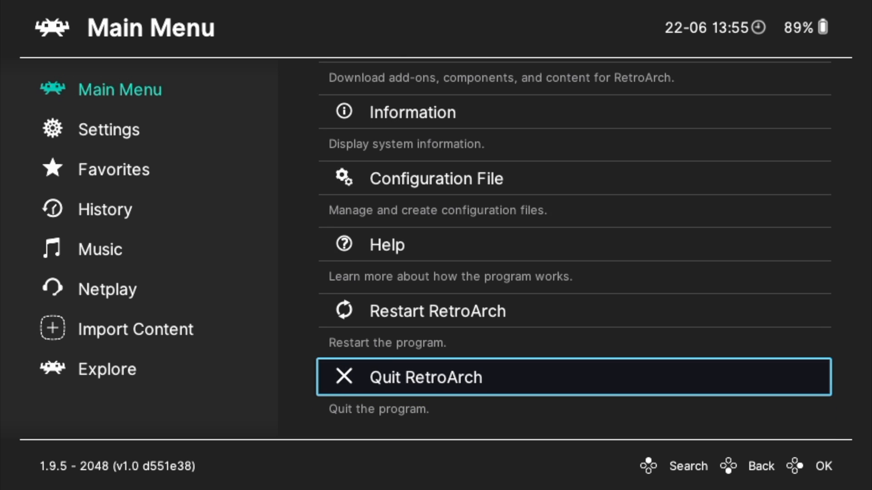
left_click(425, 377)
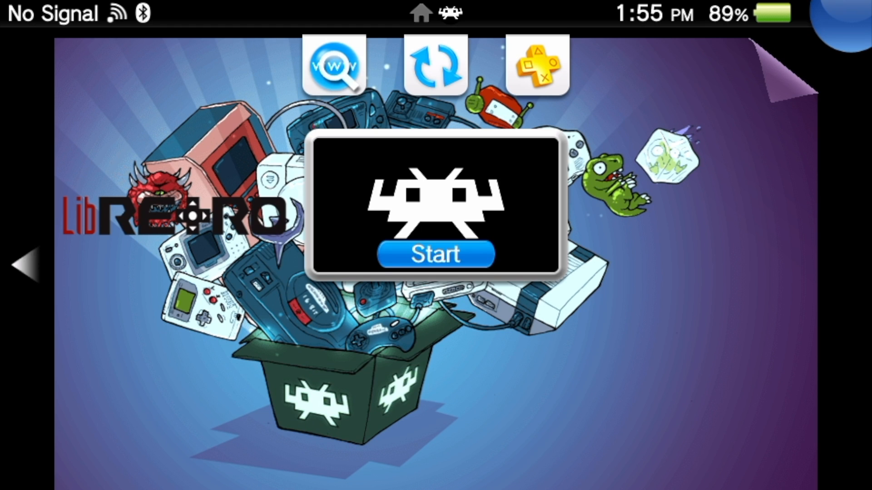
left_click(435, 255)
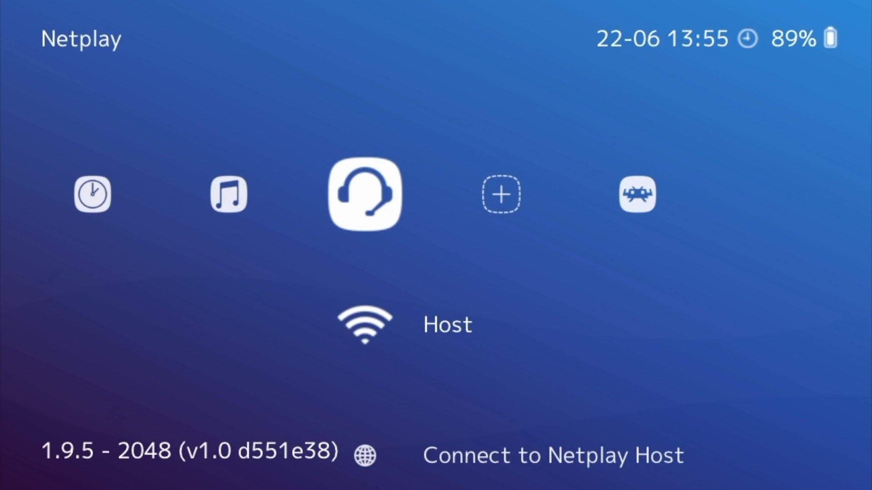
Via Import Content > Scan Directory, scan ux0:/ROMS so its games join playlists.
scroll("right", 3)
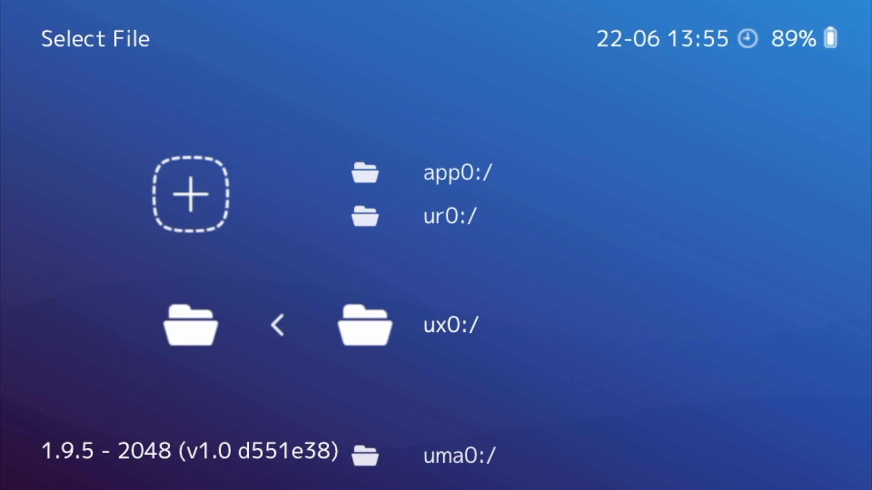
left_click(364, 325)
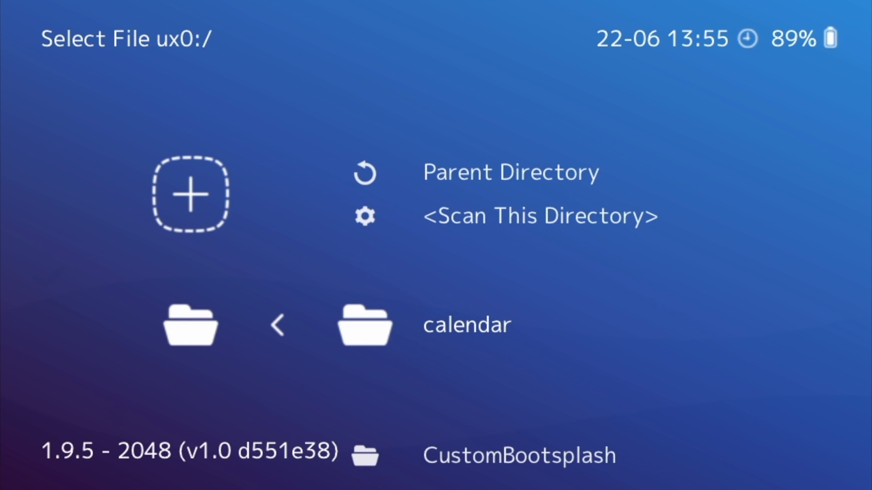
scroll("down", 3)
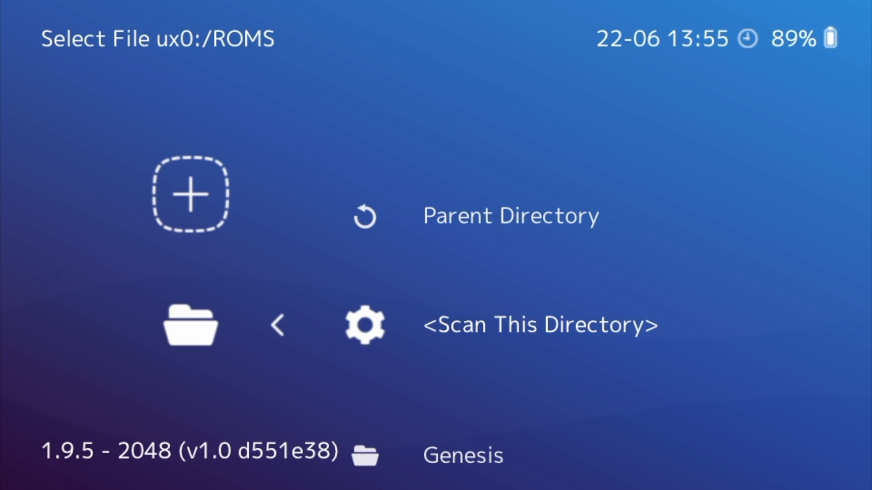
left_click(540, 325)
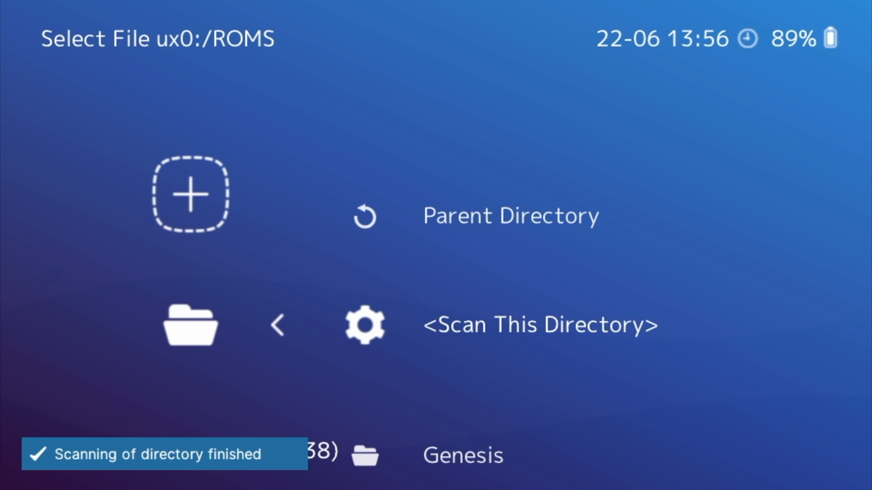
left_click(509, 216)
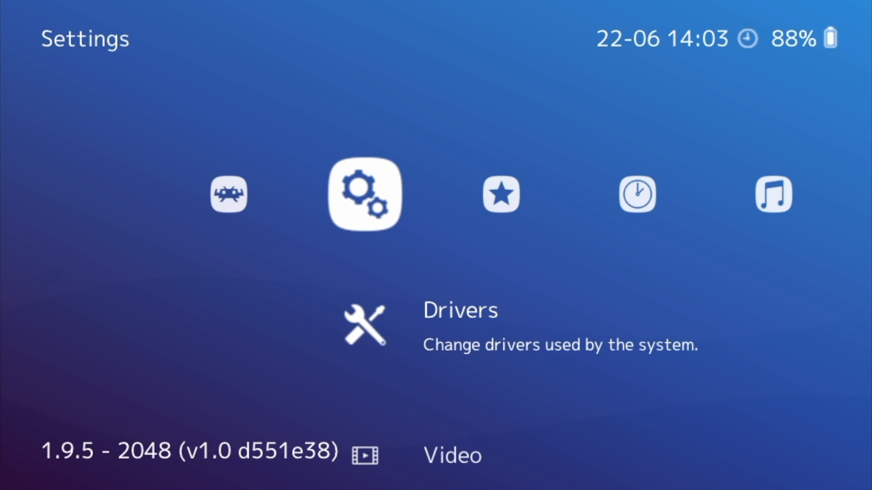
Scroll through Settings > User Interface > Appearance down to the Left Thumbnail option.
scroll("down", 3)
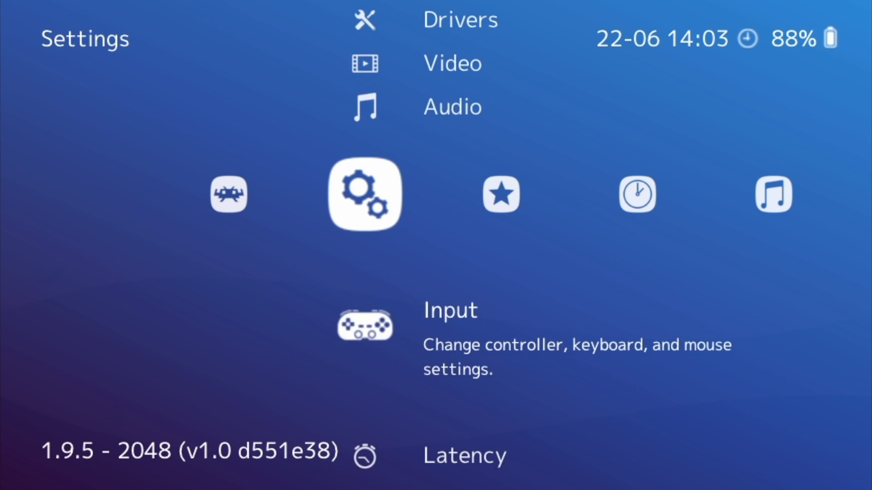
scroll("down", 3)
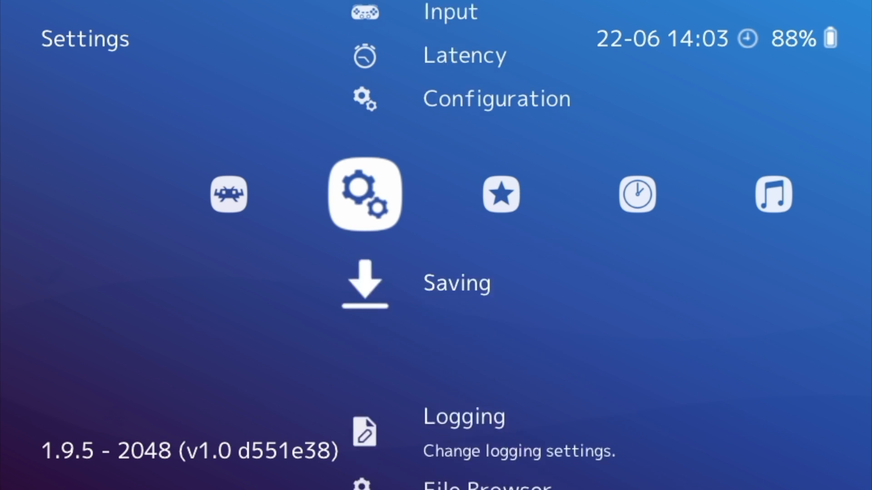
scroll("down", 3)
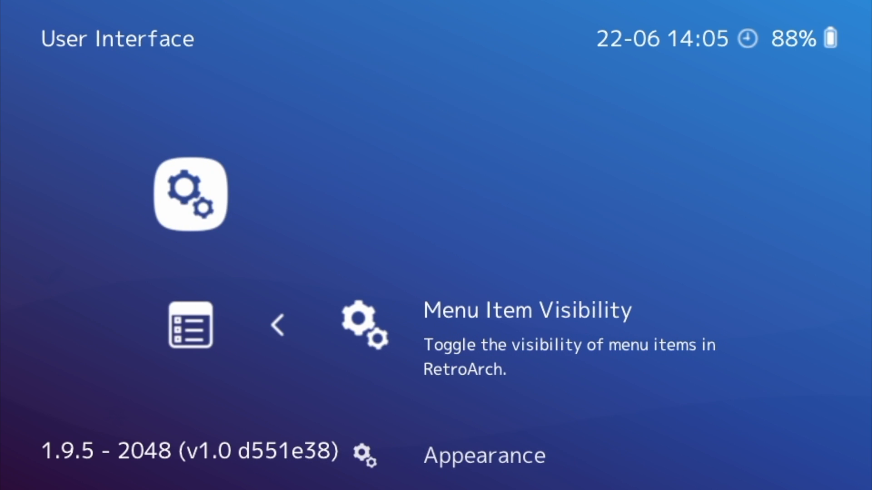
scroll("down", 3)
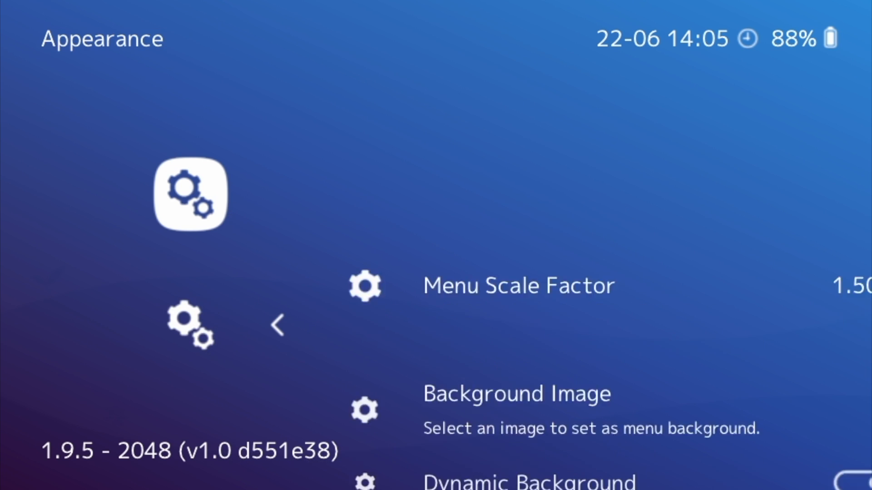
scroll("down", 3)
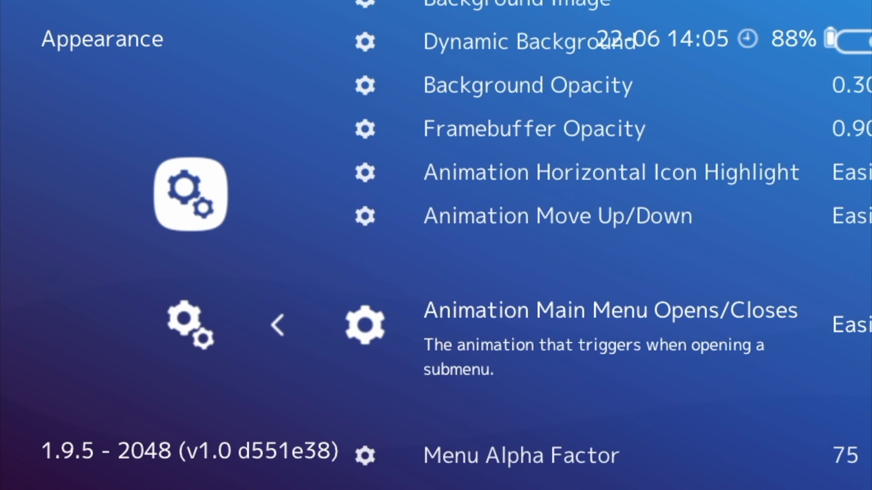
scroll("down", 3)
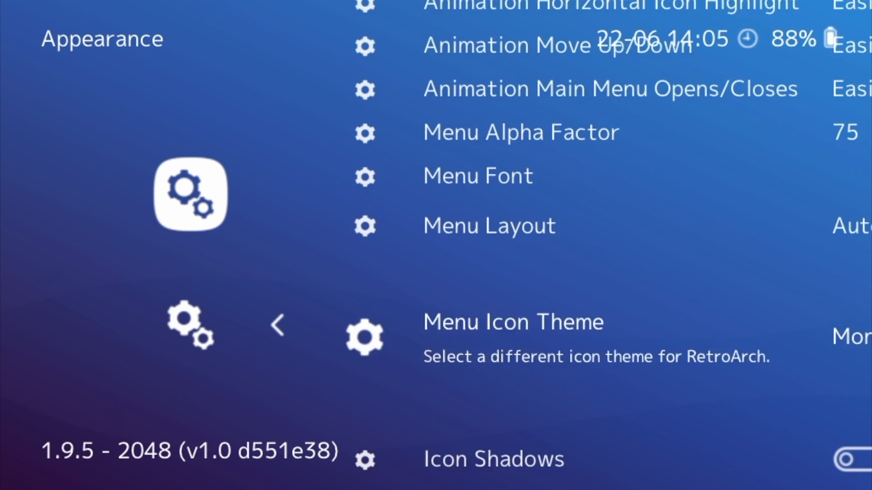
scroll("down", 3)
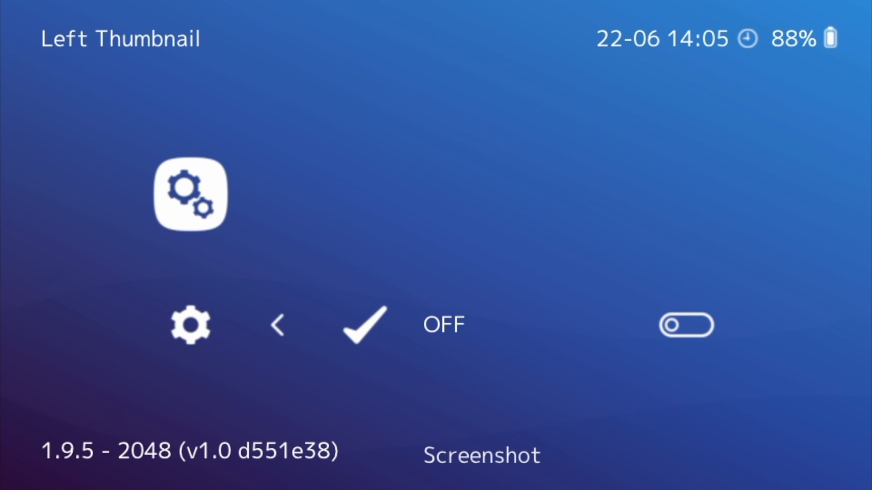
Set Left Thumbnail to Boxart in the Appearance settings.
scroll("down", 3)
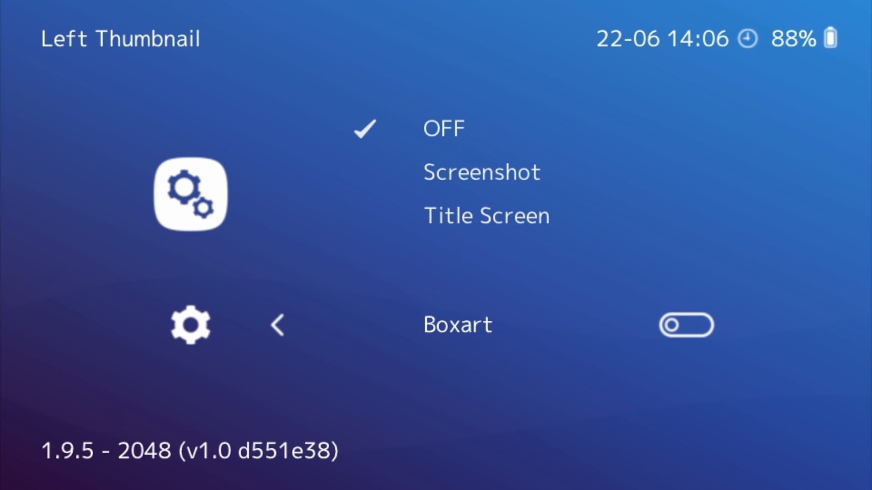
left_click(276, 325)
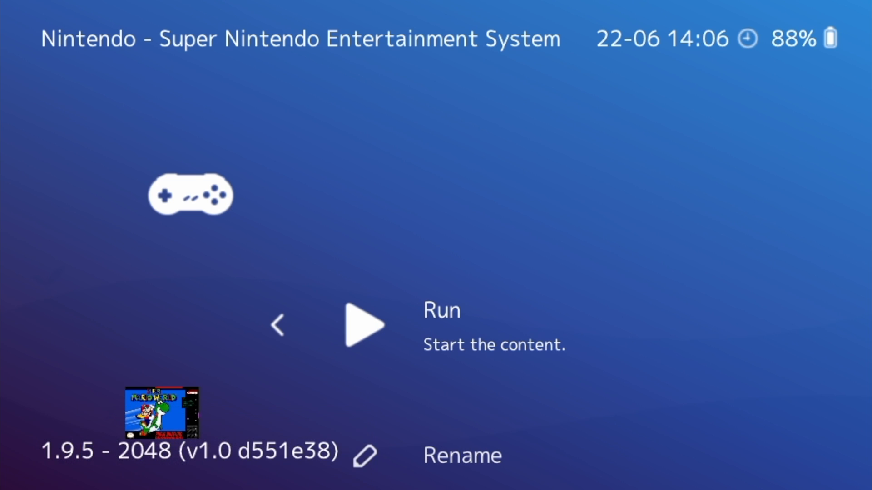
Run Super Mario World (USA) from the Super Nintendo playlist.
left_click(364, 325)
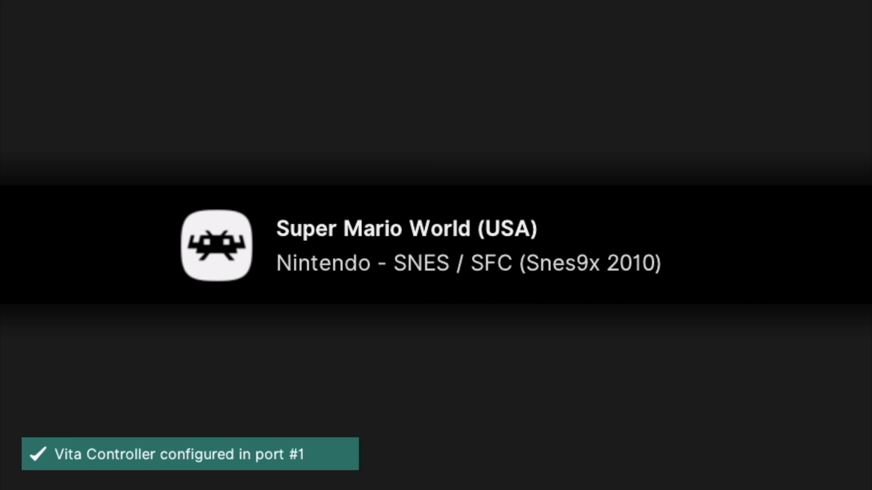